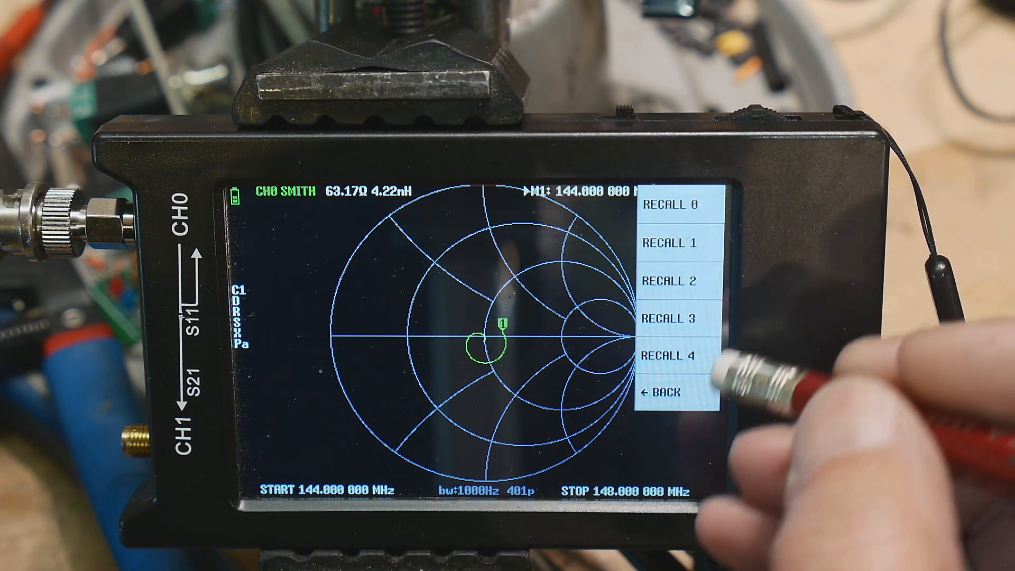
Step: Enable TRACE 2 and format it as SWR alongside the 144–148 MHz Smith chart
click(663, 393)
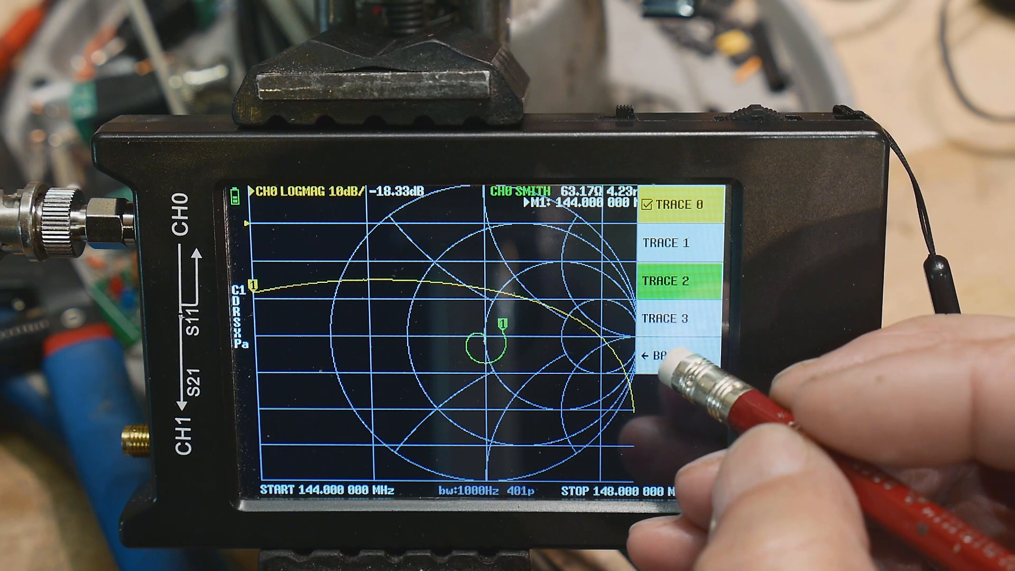
click(670, 354)
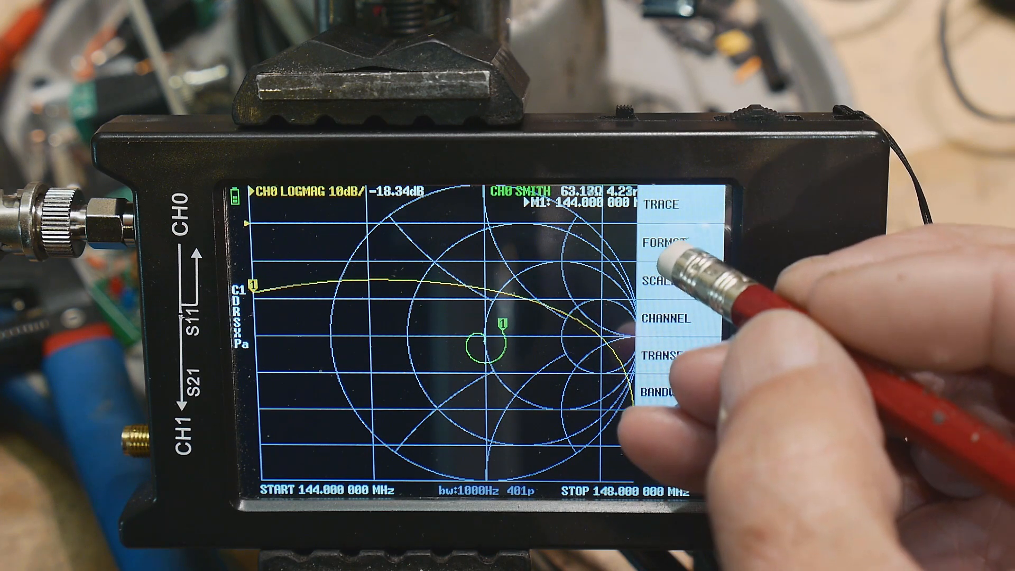
click(661, 244)
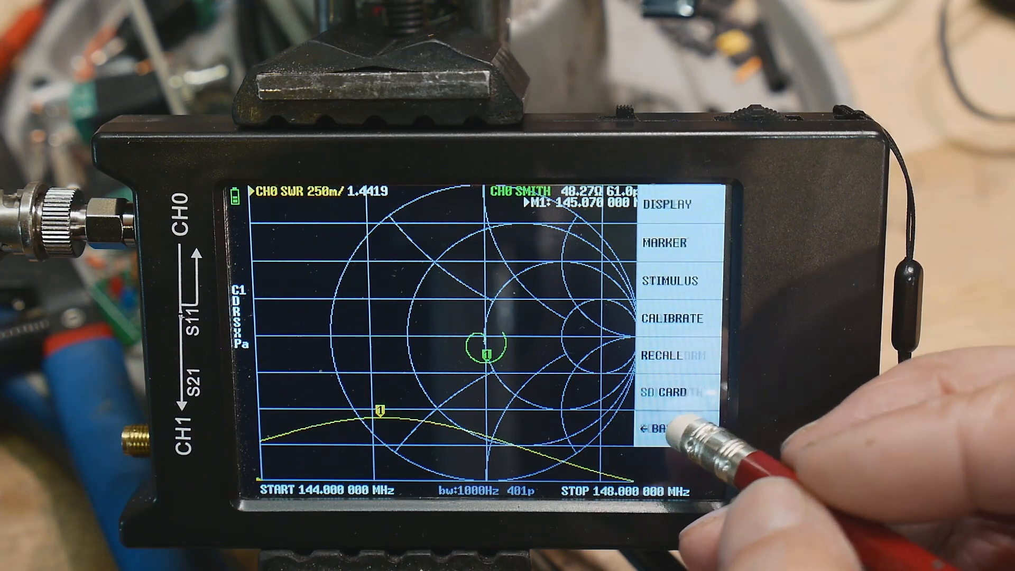
Step: Recall saved setup 2 for the 420–450 MHz band
click(670, 355)
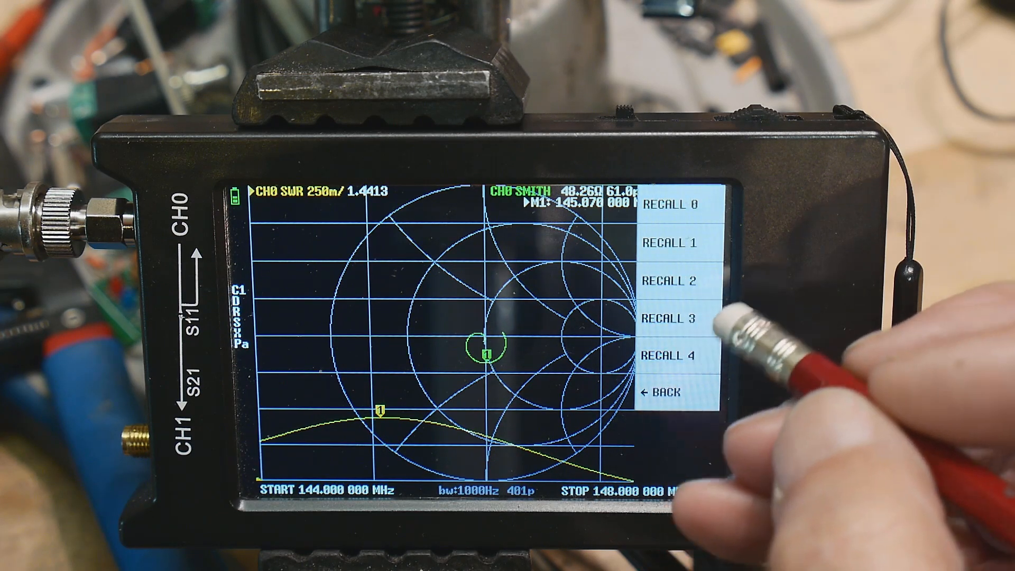
click(670, 285)
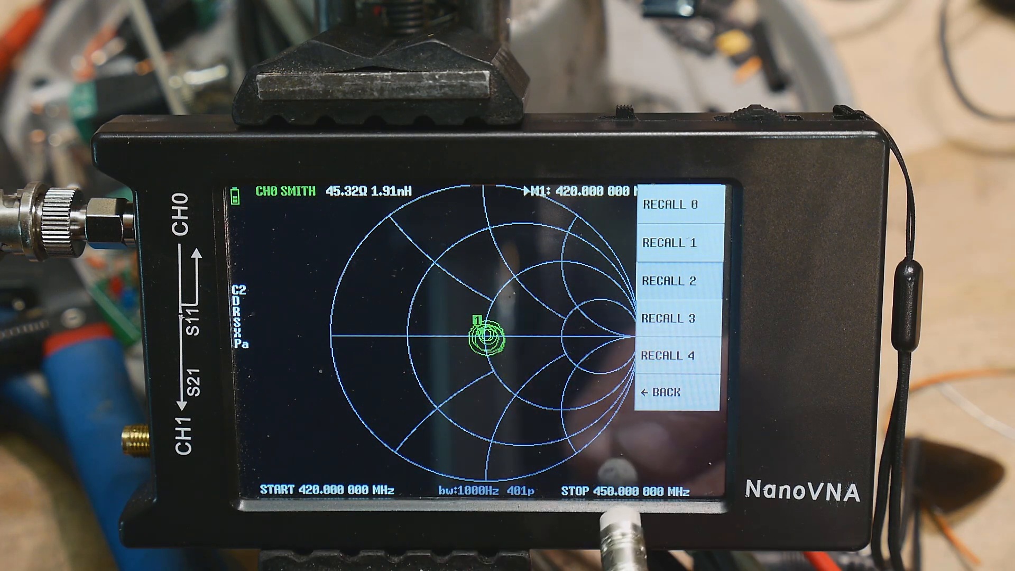
Step: Return to the main menu and open the DISPLAY options
click(673, 392)
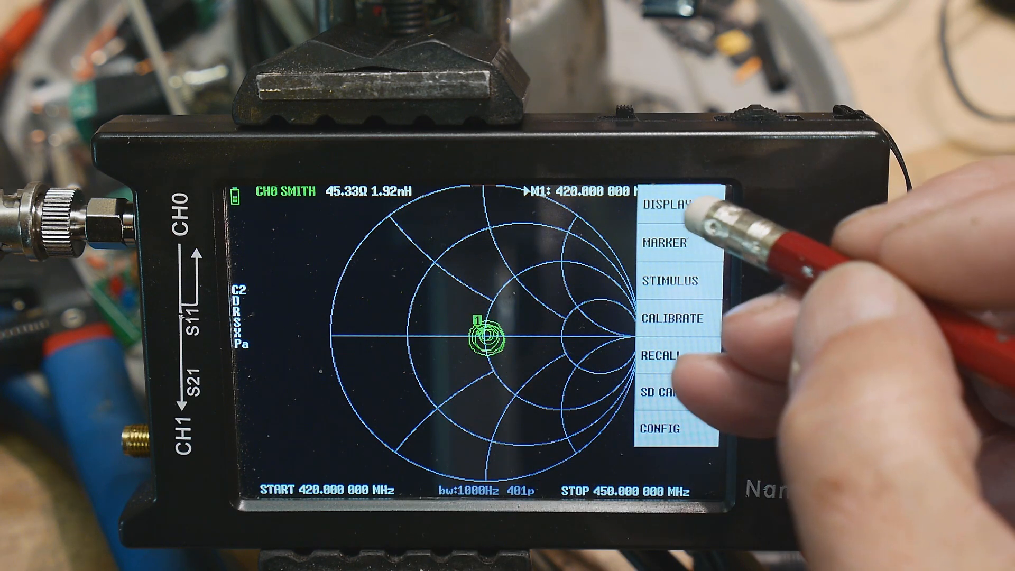
click(673, 205)
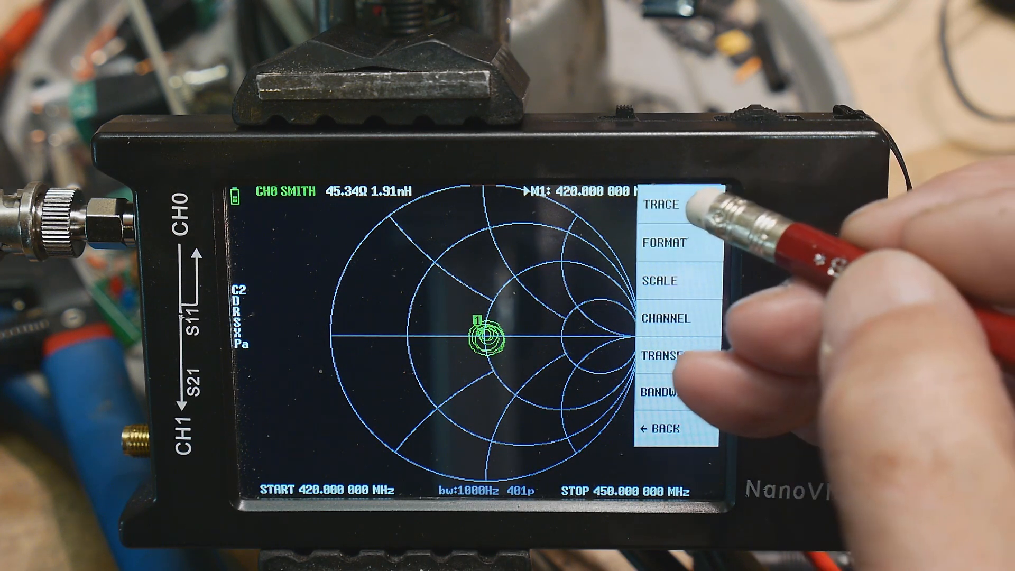